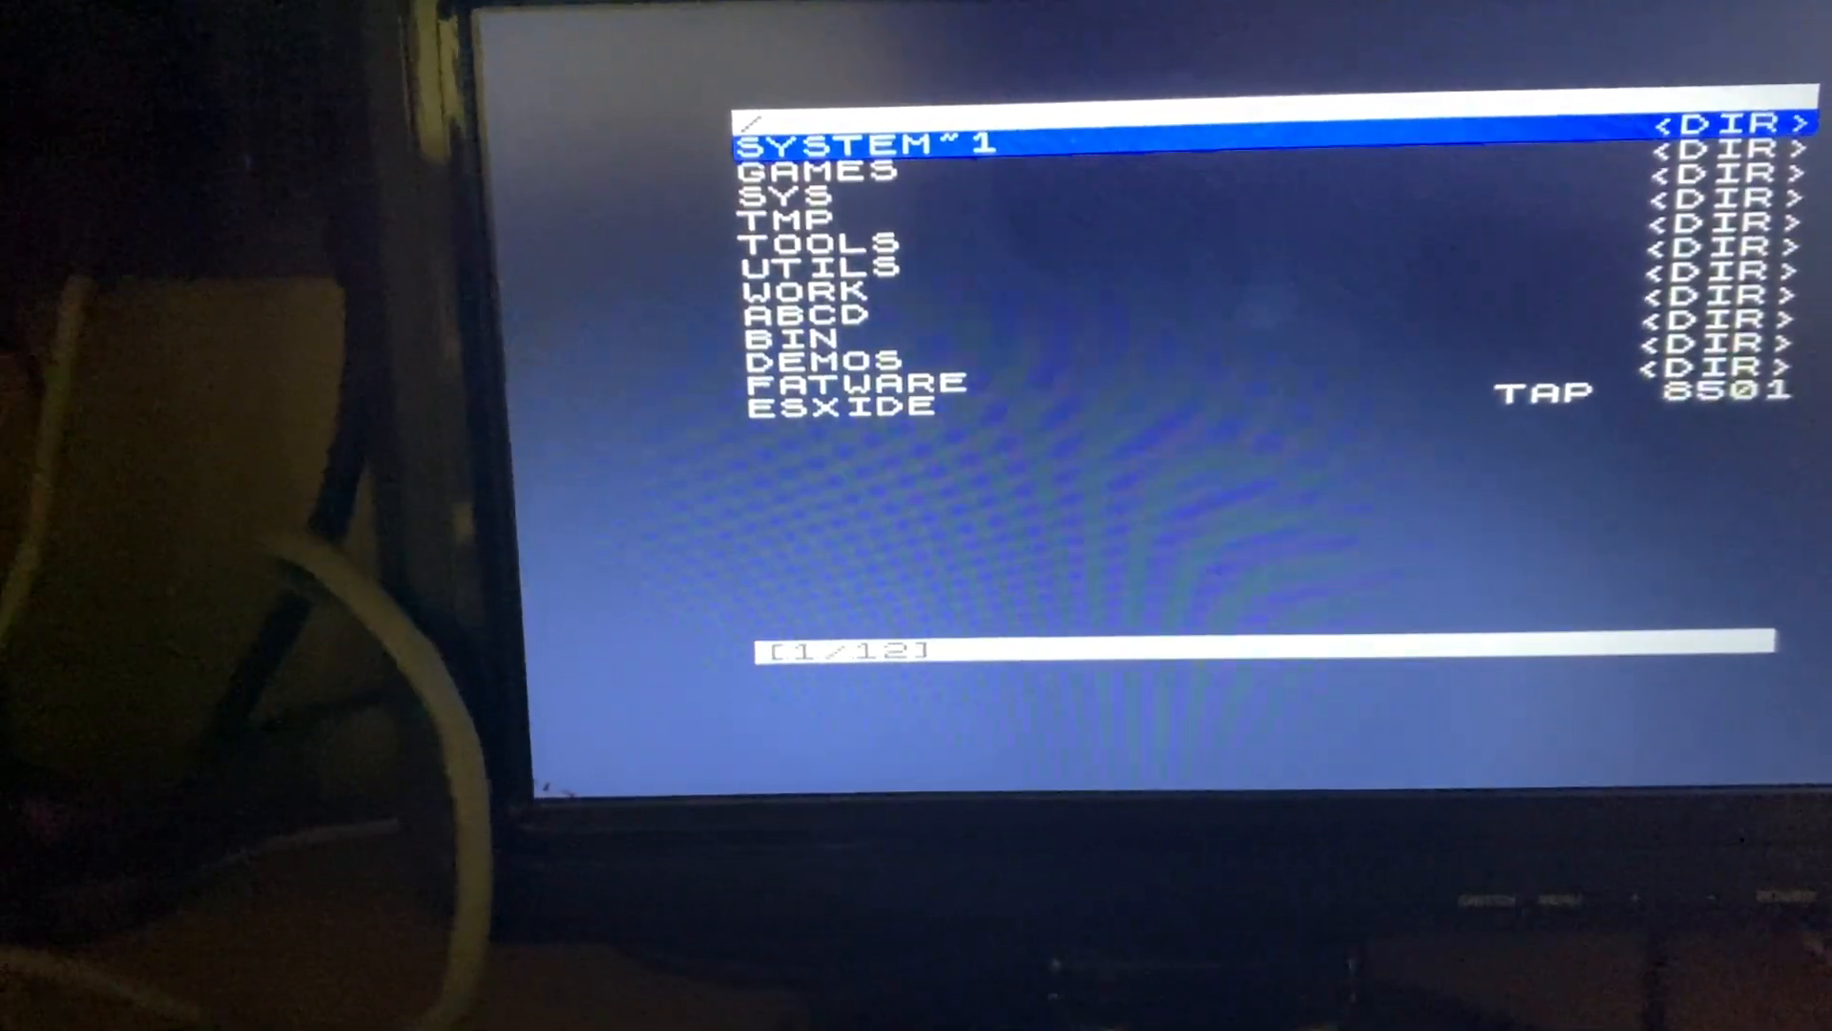
- Move the highlight to the ESXIDE TAP file (8501 bytes) at entry 12/12 of the root listing
key(up)
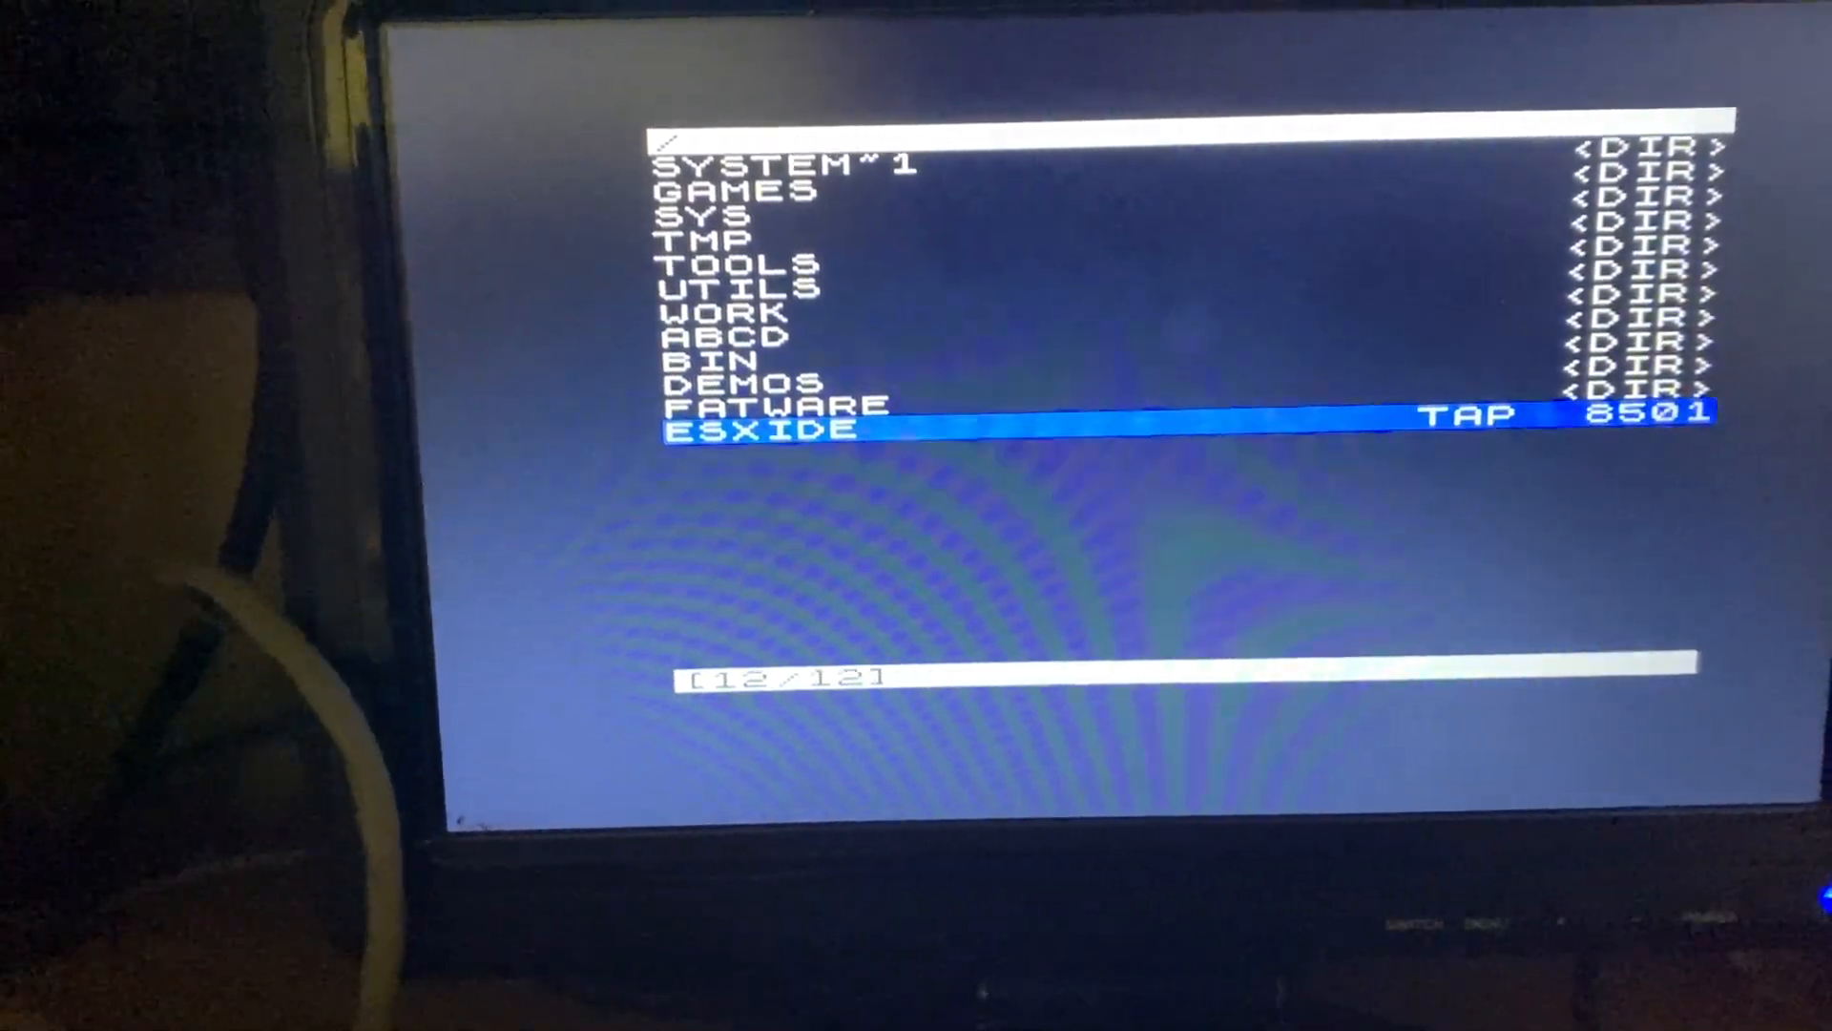